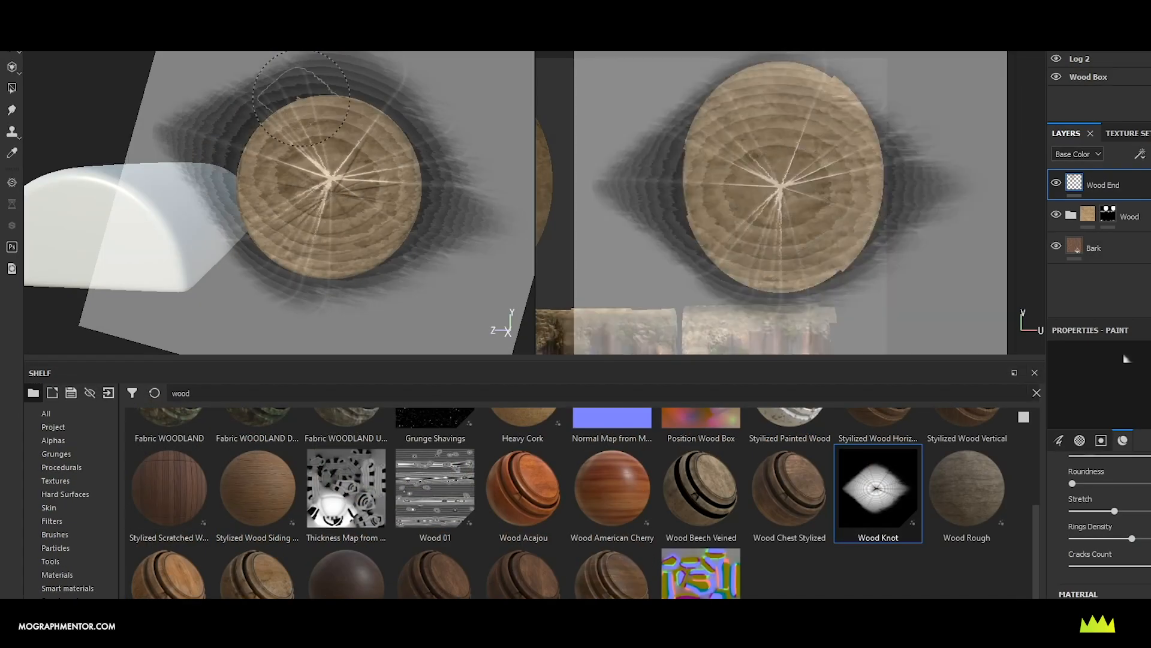
- Apply the Copper Worn smart material from the Shelf onto the sink model
left_click(54, 534)
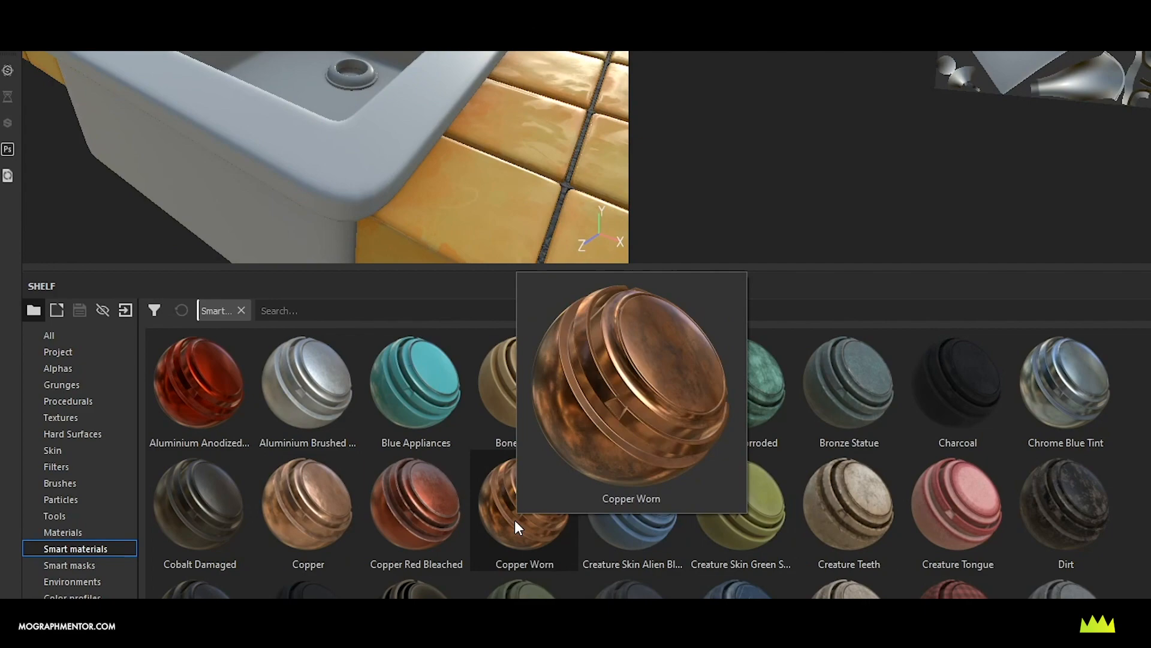
double_click(525, 511)
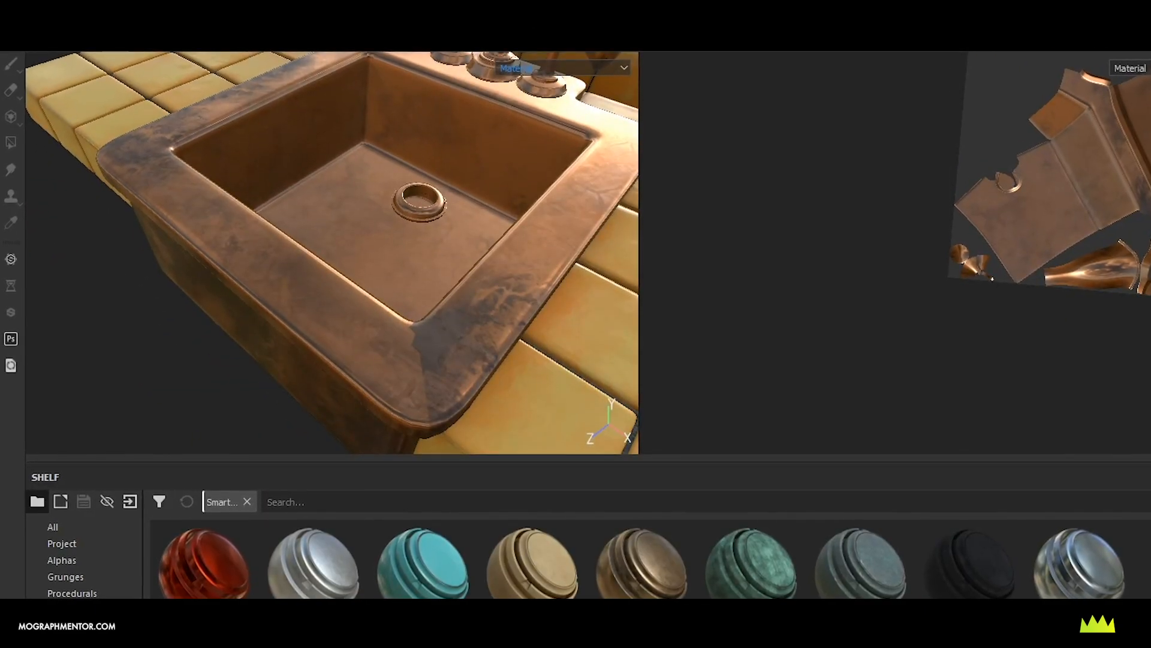